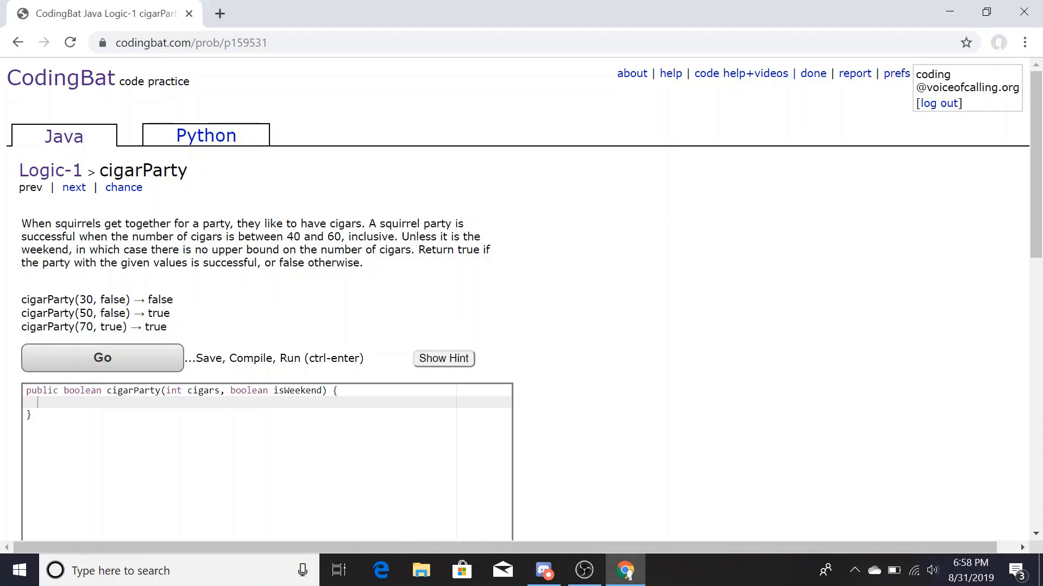
- Review the cigarParty example of 30 cigars and place the cursor in the empty boolean method body
{"action": "left_click_drag", "start_coordinate": [26, 299], "coordinate": [172, 299]}
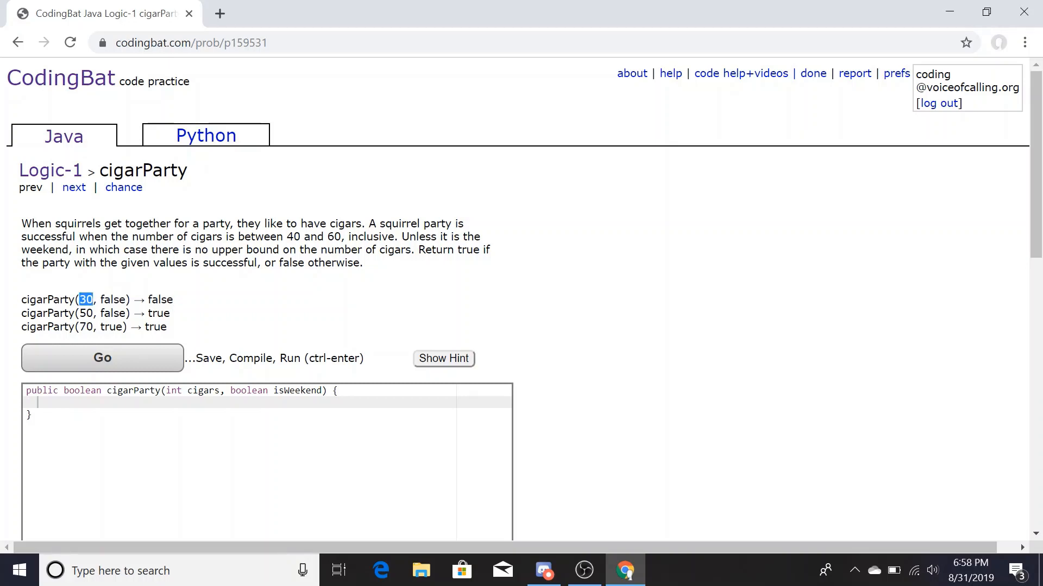
{"action": "mouse_move", "coordinate": [165, 295]}
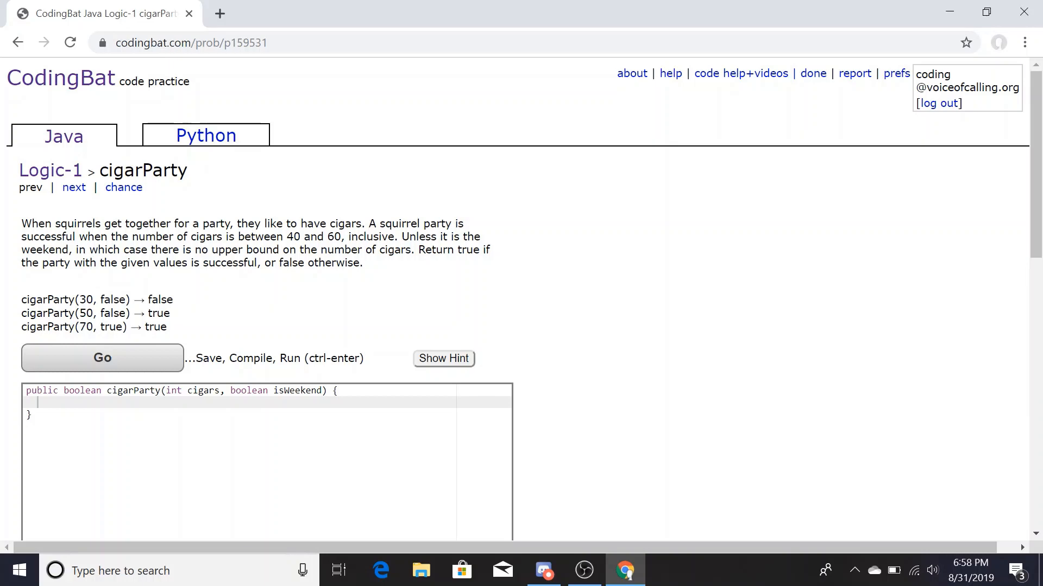
{"action": "mouse_move", "coordinate": [71, 344]}
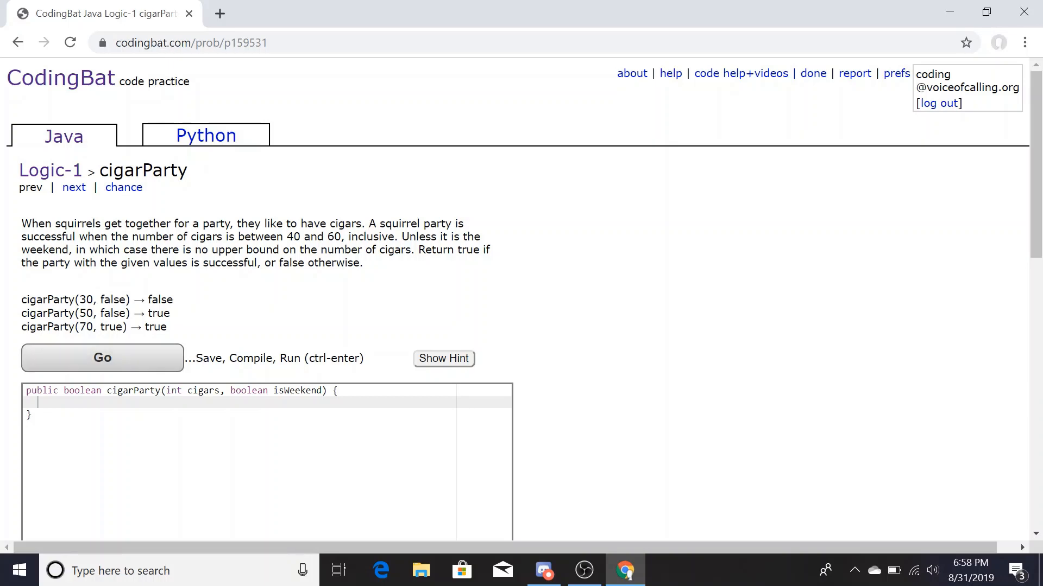
{"action": "scroll", "scroll_direction": "down", "scroll_amount": 3}
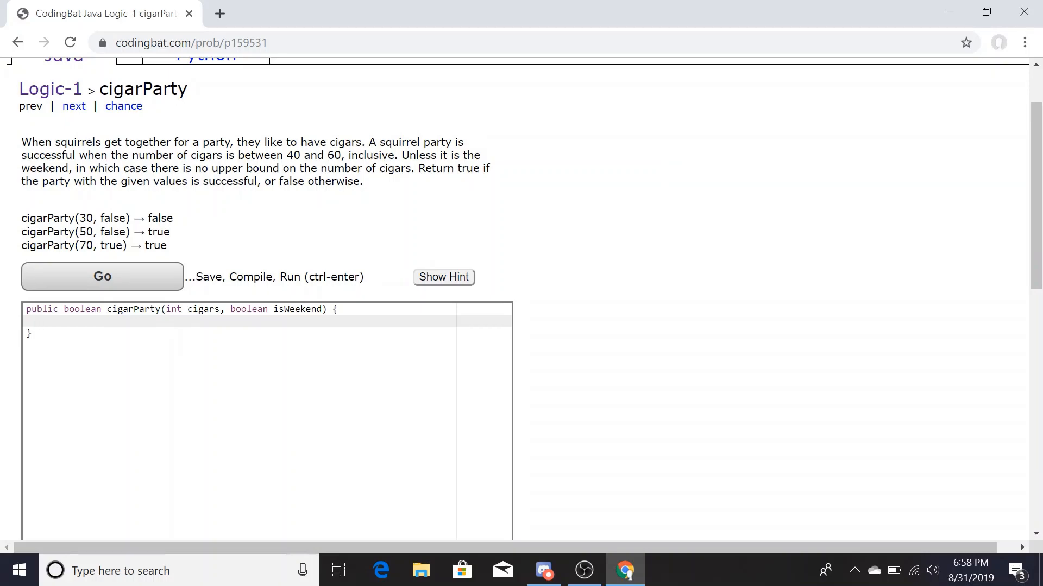
{"action": "double_click", "coordinate": [82, 309]}
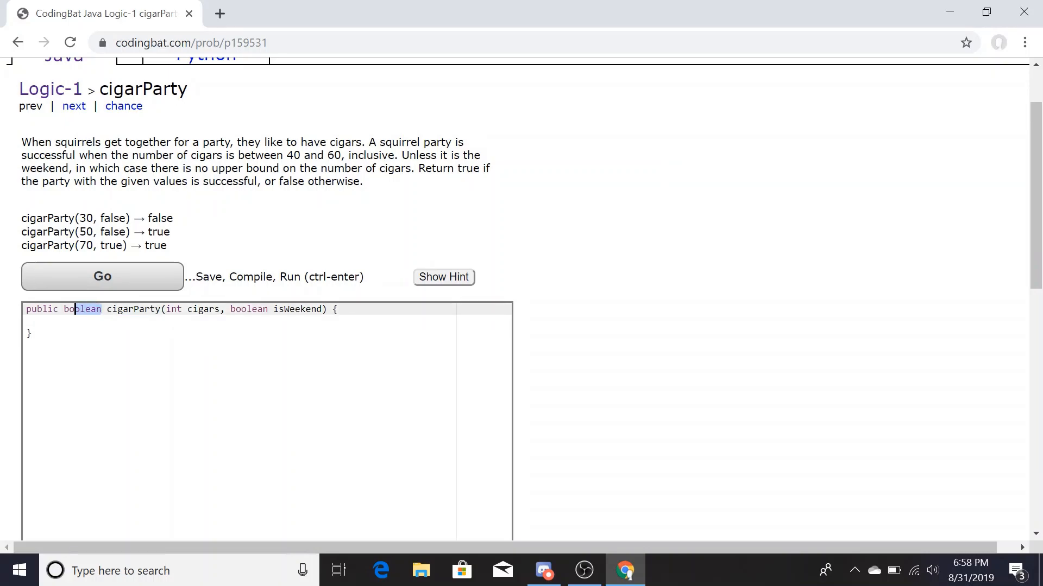
{"action": "double_click", "coordinate": [82, 309]}
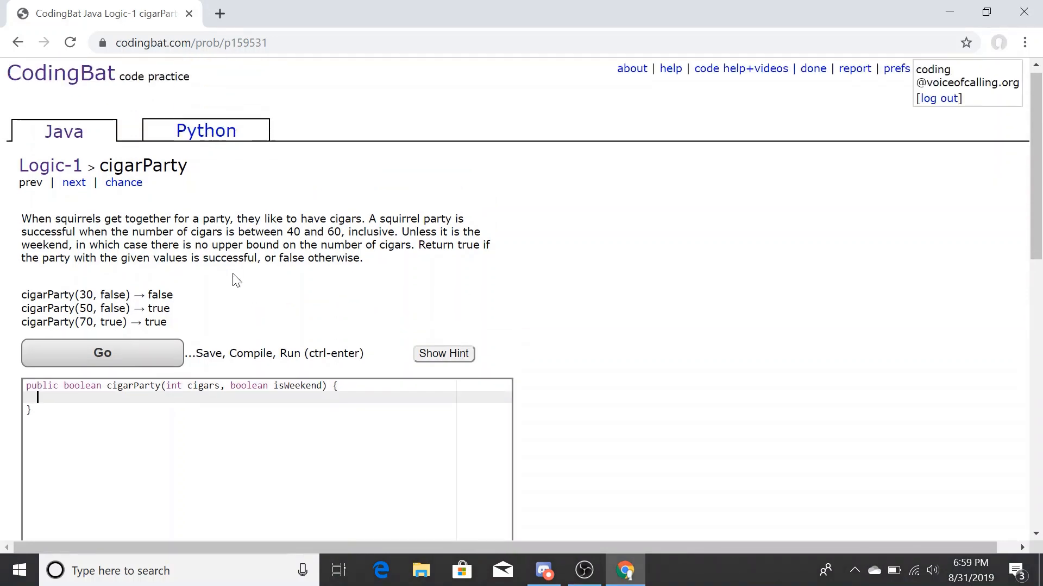
{"action": "scroll", "scroll_direction": "down", "scroll_amount": 3}
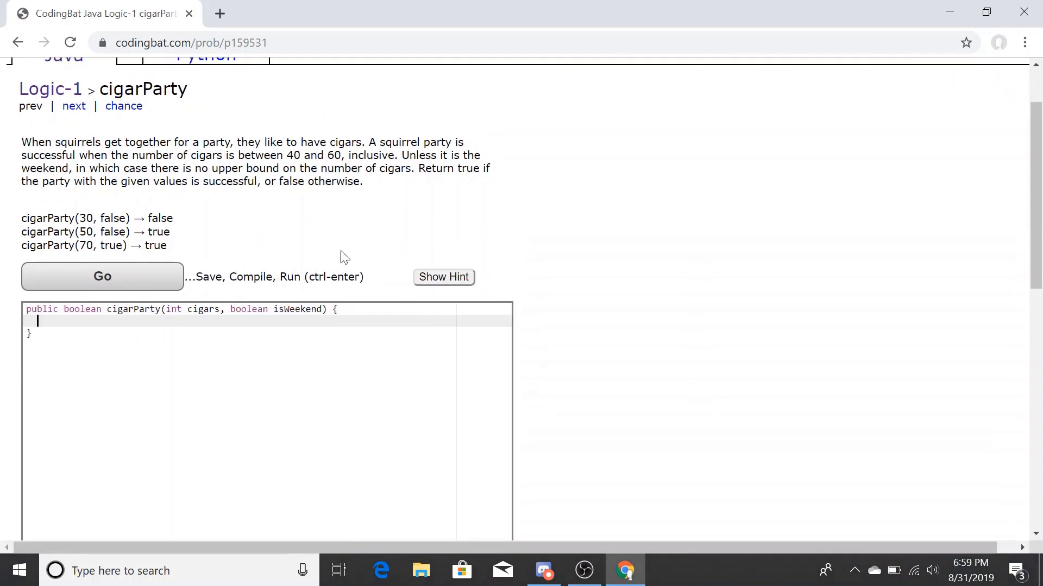
{"action": "mouse_move", "coordinate": [355, 251]}
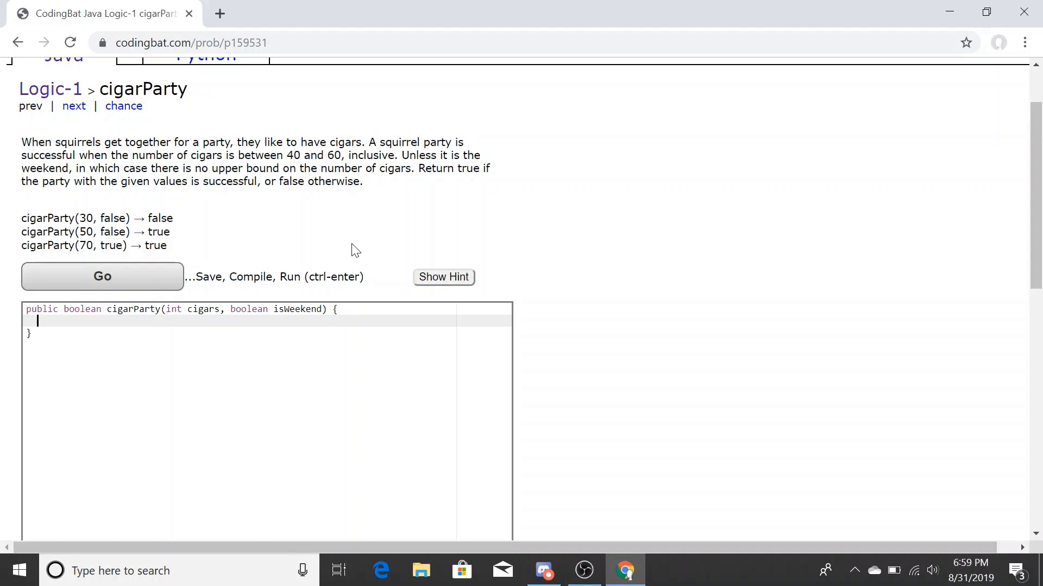
- Write an if (isWeekend) block with braces, correcting the typo, followed by an else block
{"action": "type", "text": "if(is"}
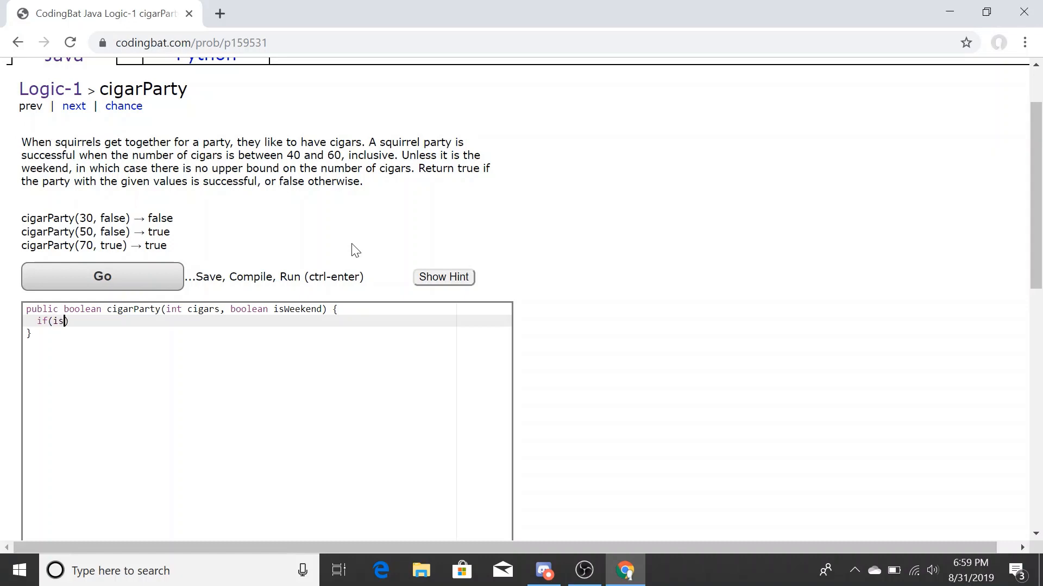
{"action": "type", "text": "Weejebd"}
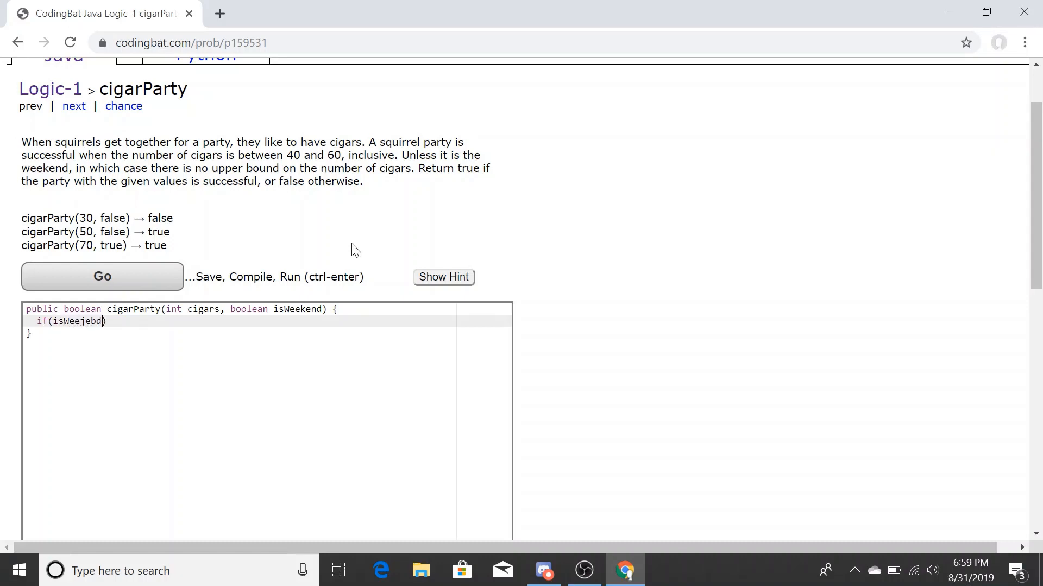
{"action": "key", "text": "Backspace"}
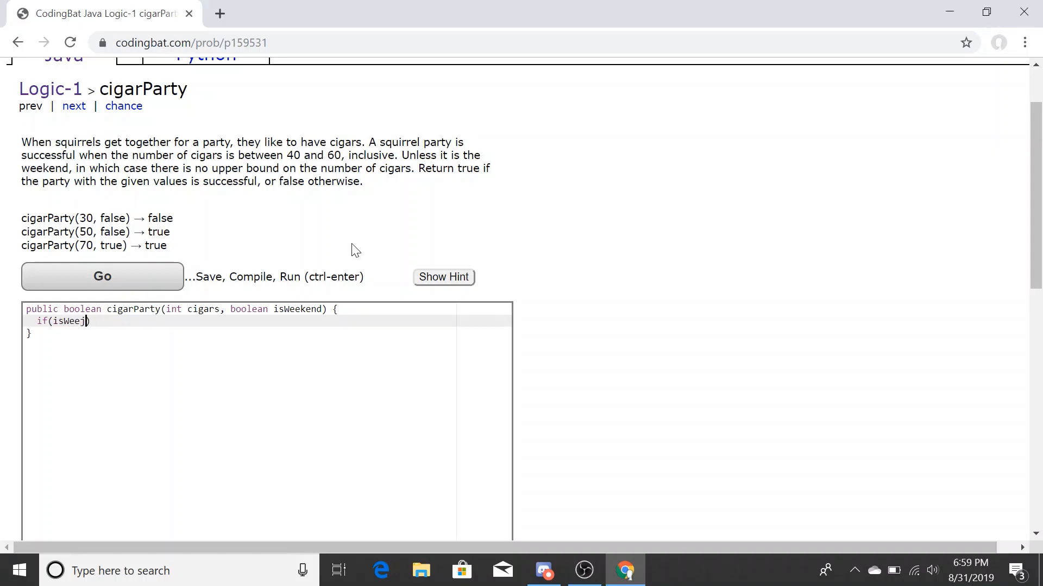
{"action": "type", "text": "kend"}
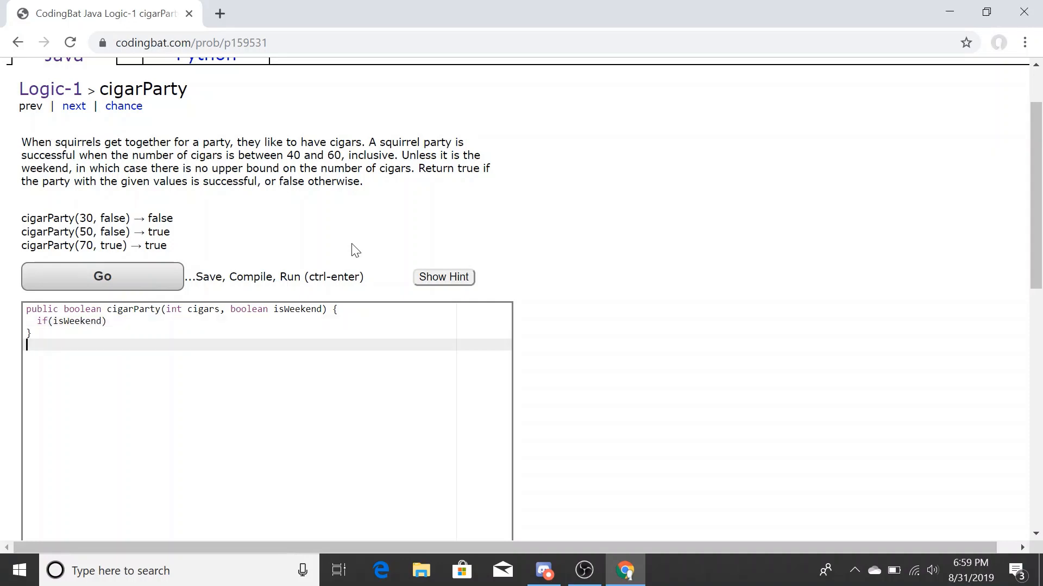
{"action": "type", "text": "{"}
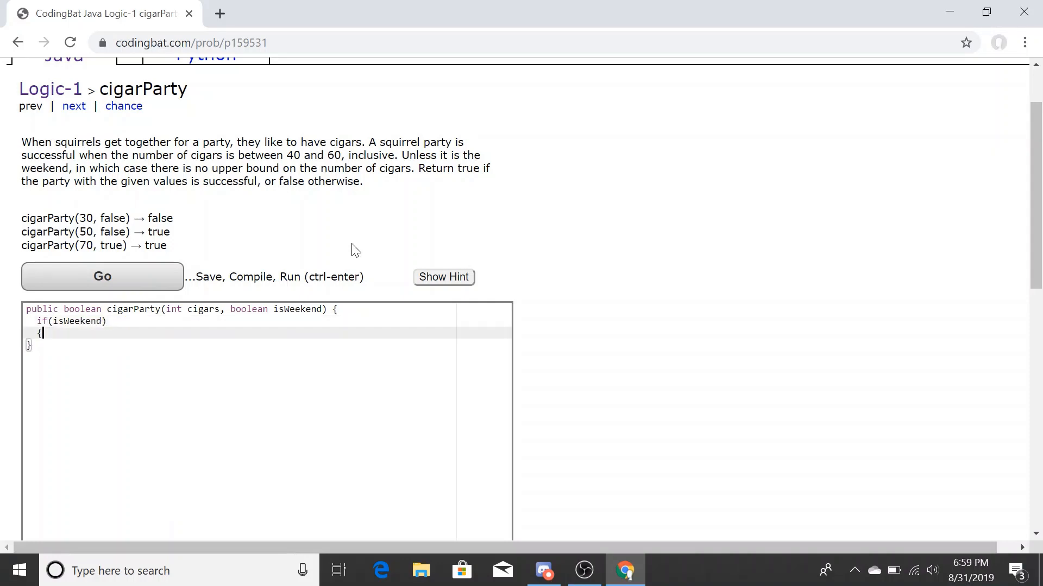
{"action": "key", "text": "Enter"}
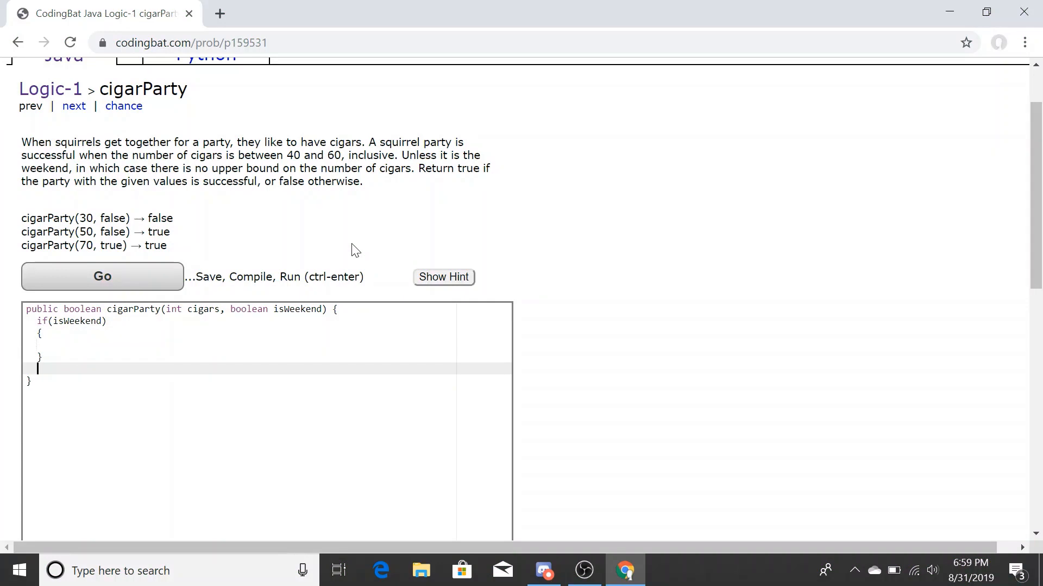
{"action": "type", "text": "else"}
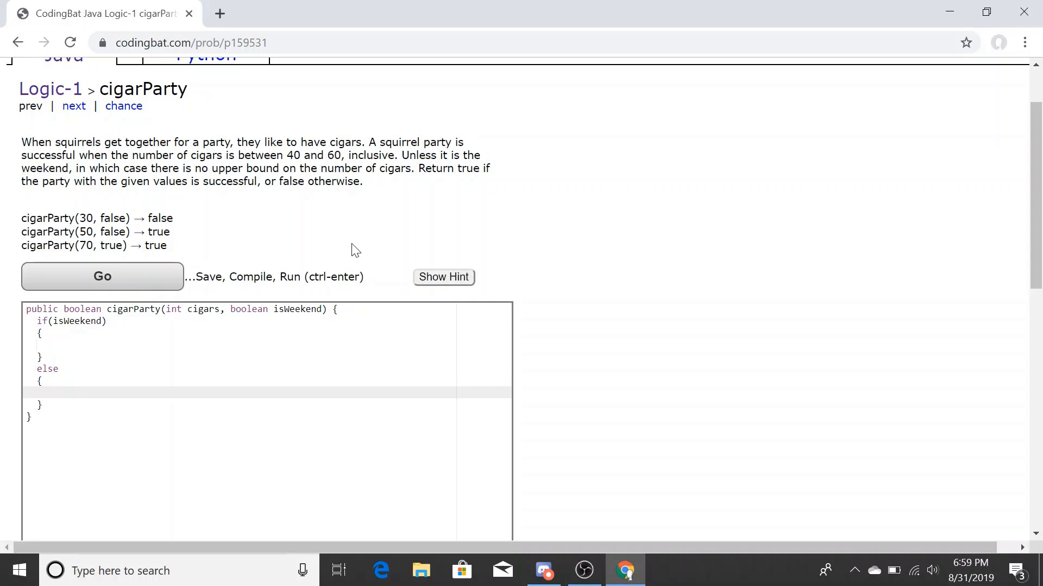
- In the else block, add if (cigars >= 40 && cigars <= 60) with return true;
{"action": "type", "text": "if"}
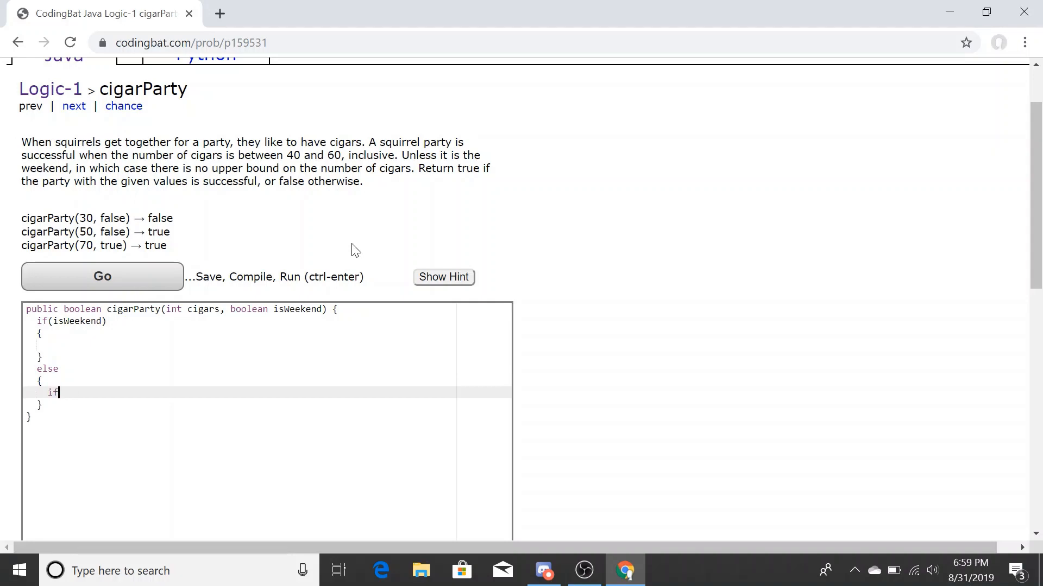
{"action": "type", "text": "(cigars)"}
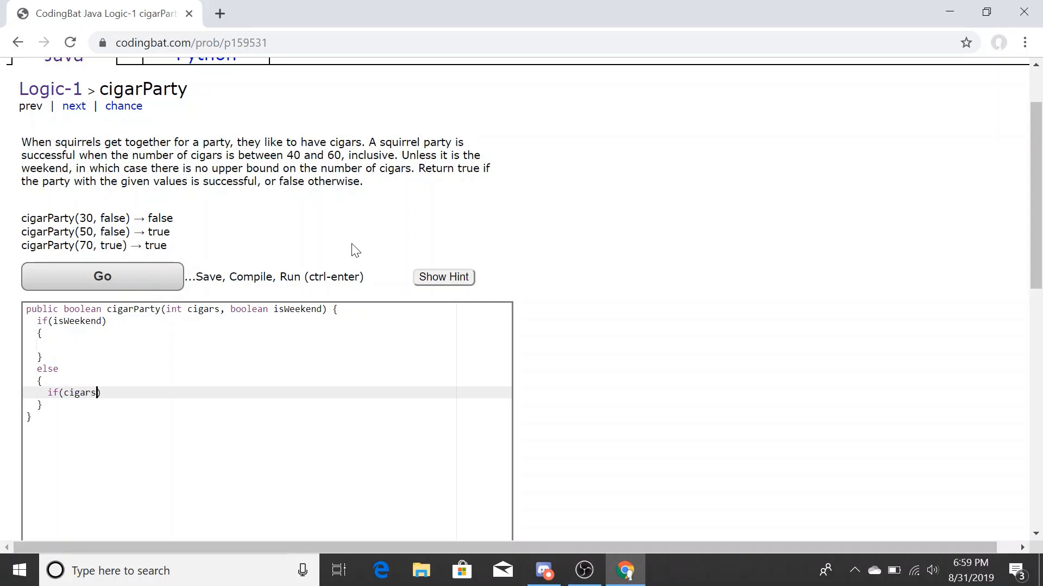
{"action": "type", "text": ">"}
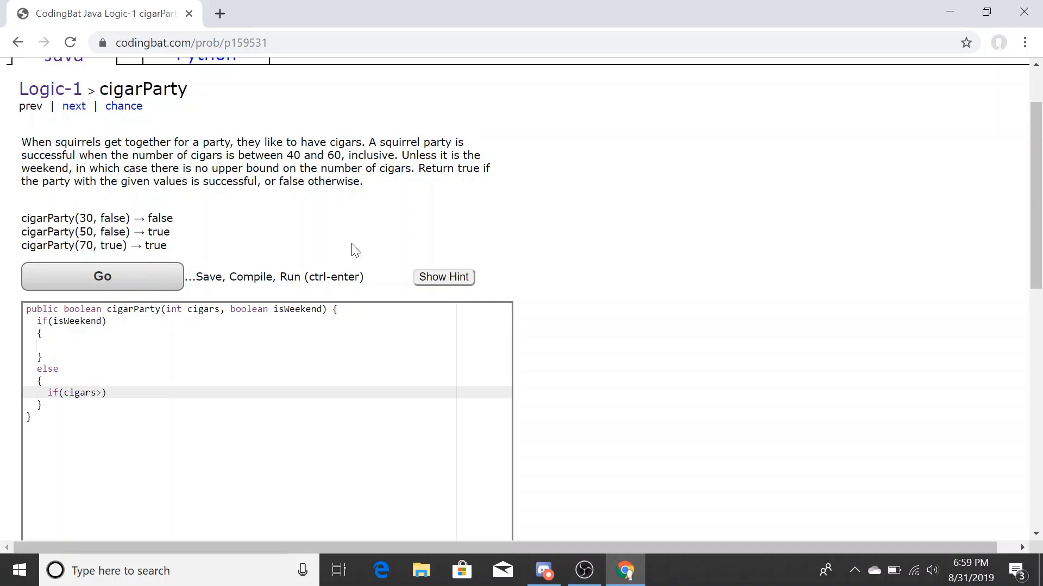
{"action": "type", "text": "=40"}
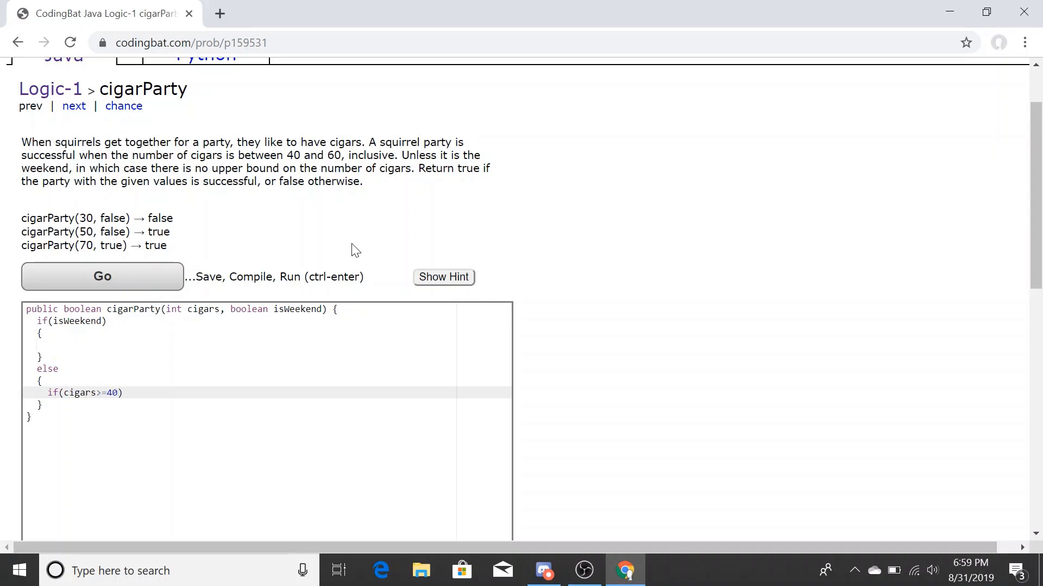
{"action": "type", "text": "&&cu"}
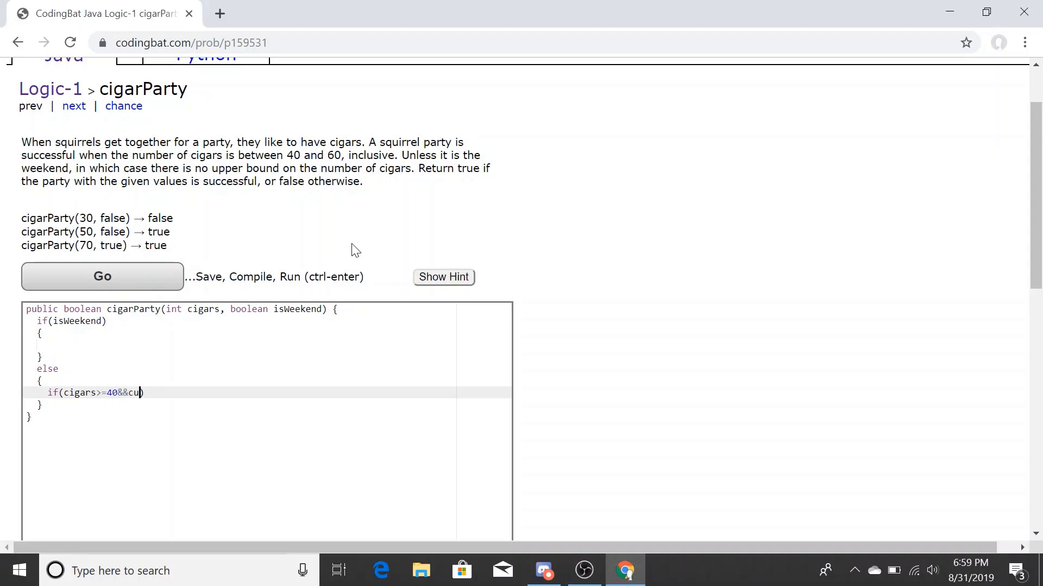
{"action": "type", "text": "igars<="}
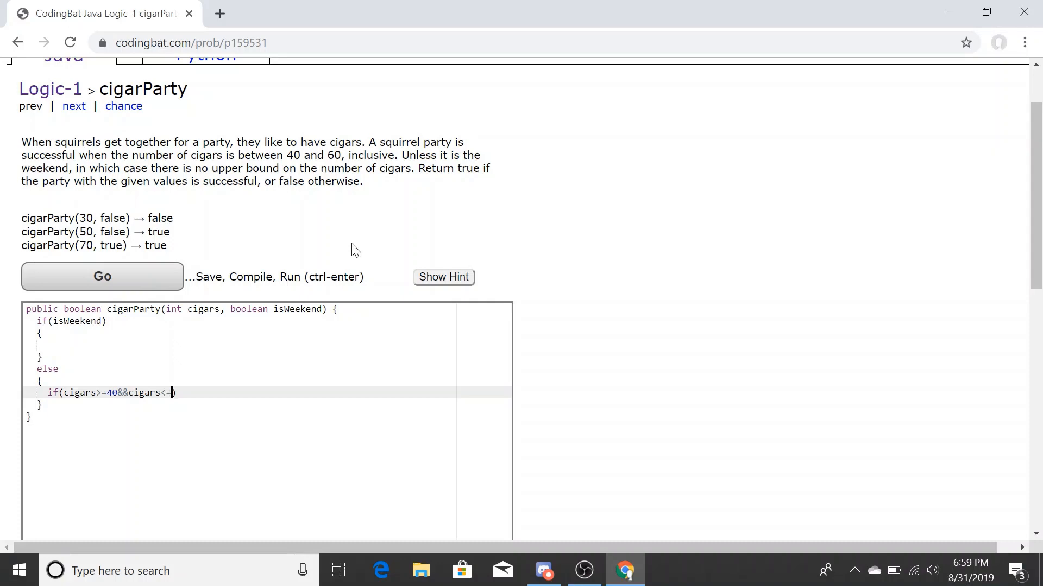
{"action": "type", "text": "60)"}
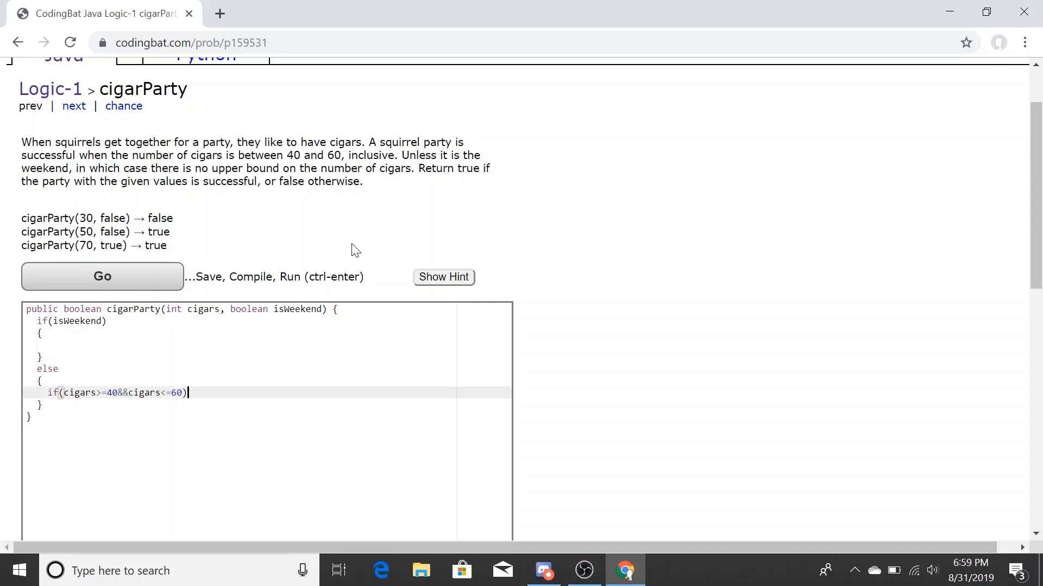
{"action": "key", "text": "enter"}
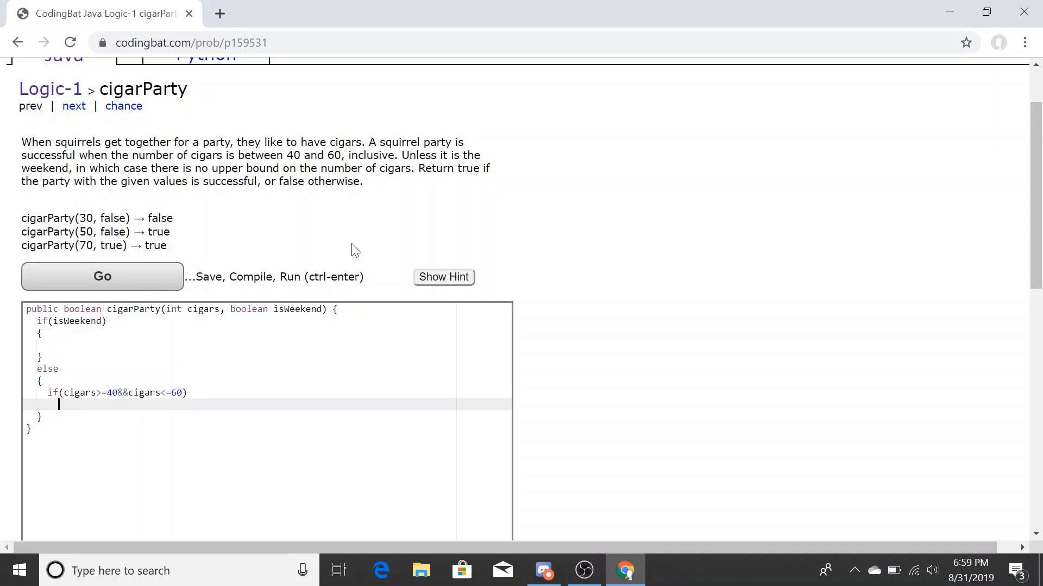
{"action": "type", "text": "ret"}
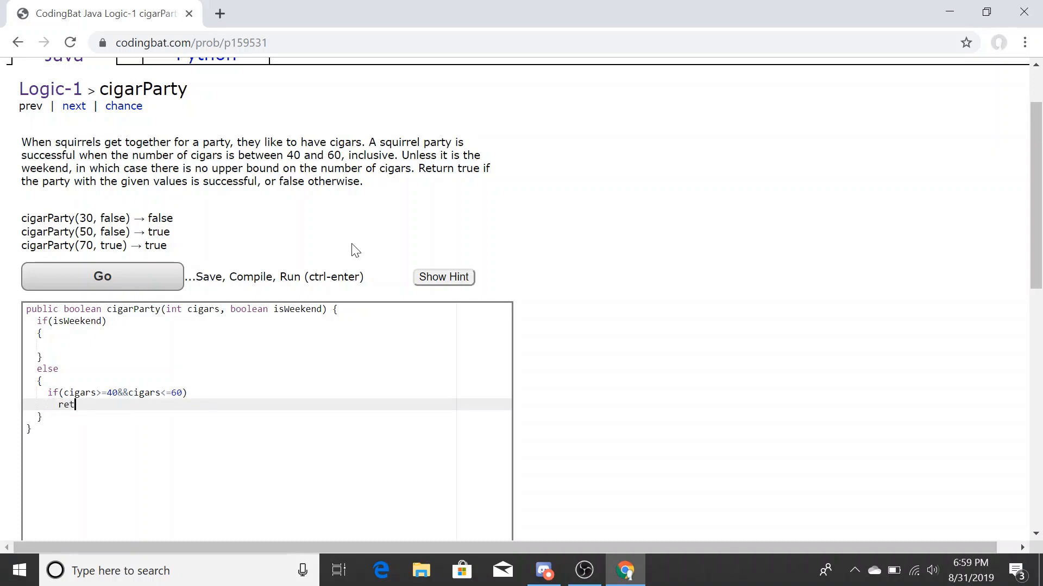
{"action": "type", "text": "urn true"}
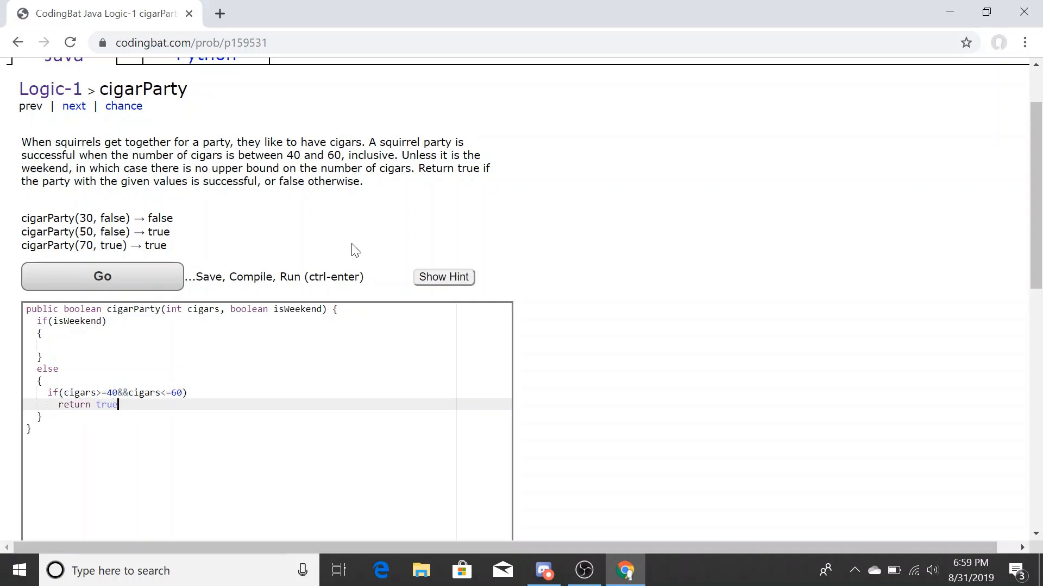
{"action": "type", "text": ";"}
{"action": "left_click", "coordinate": [267, 345]}
{"action": "type", "text": "if"}
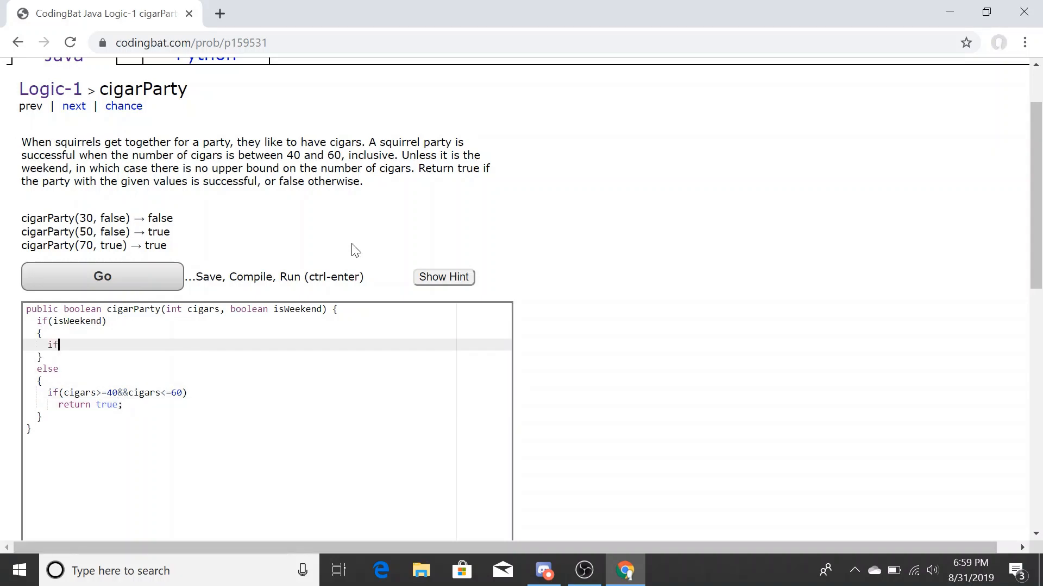
- In the weekend block, add if (cigars >= 40) with return true;, then move below the else block
{"action": "type", "text": "(cigar"}
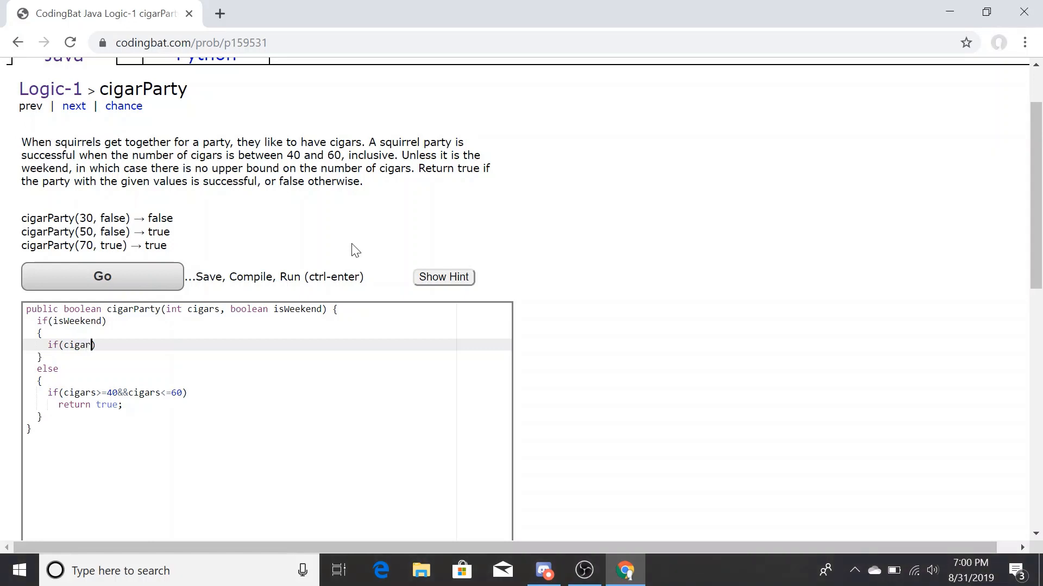
{"action": "type", "text": "s>="}
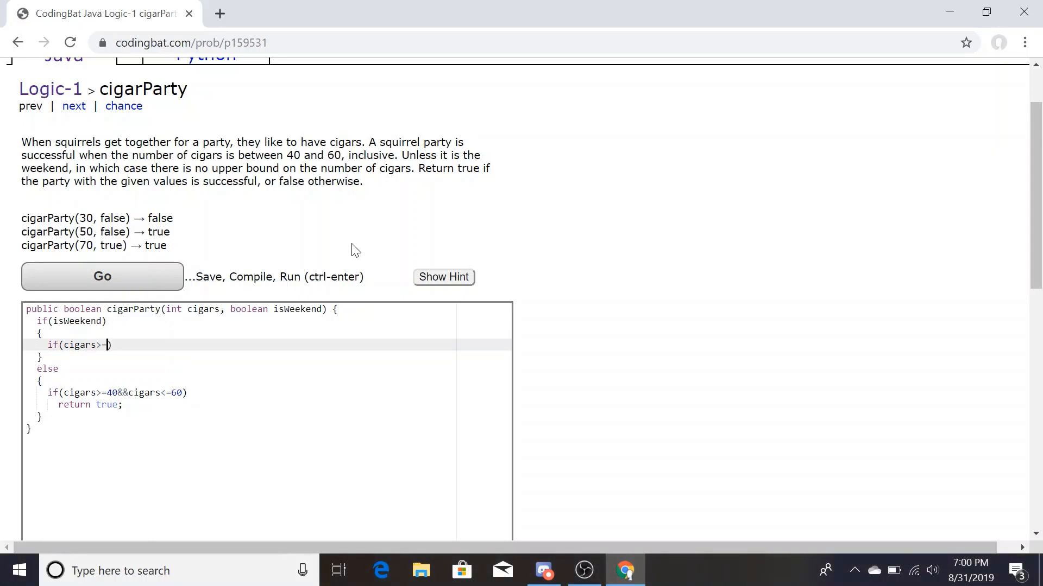
{"action": "type", "text": "40"}
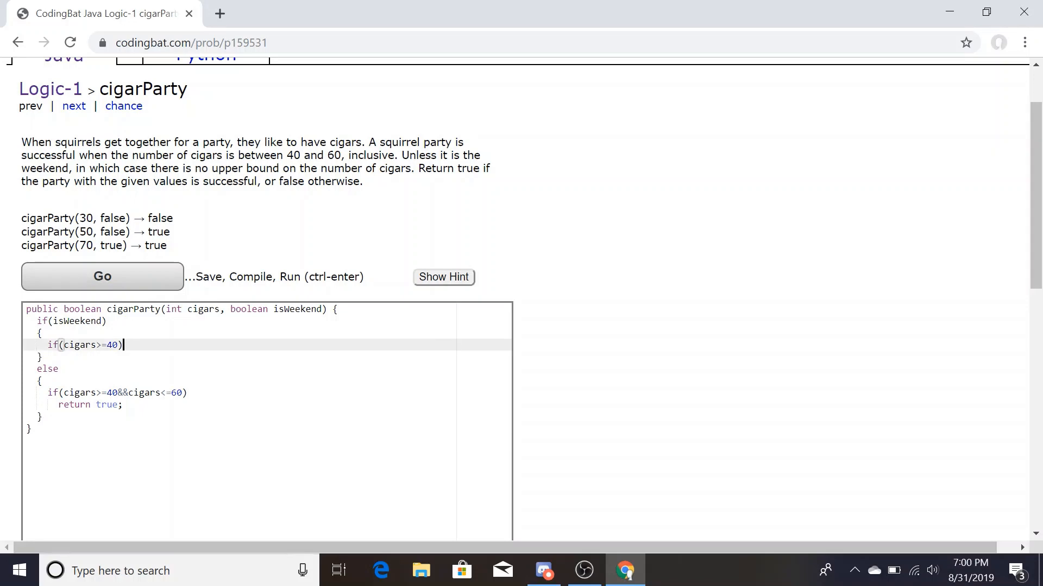
{"action": "type", "text": "r"}
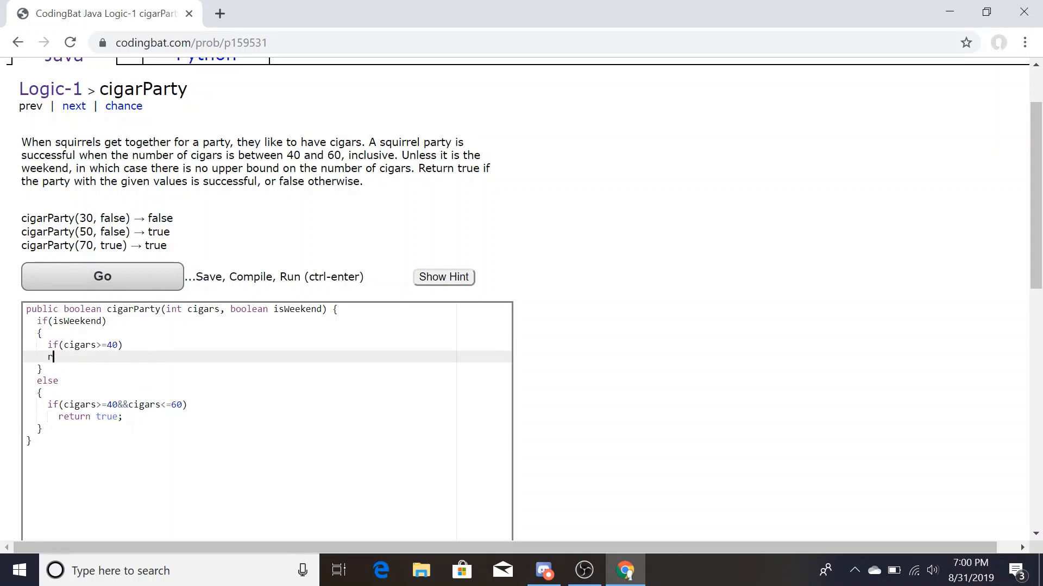
{"action": "type", "text": "eturn tr"}
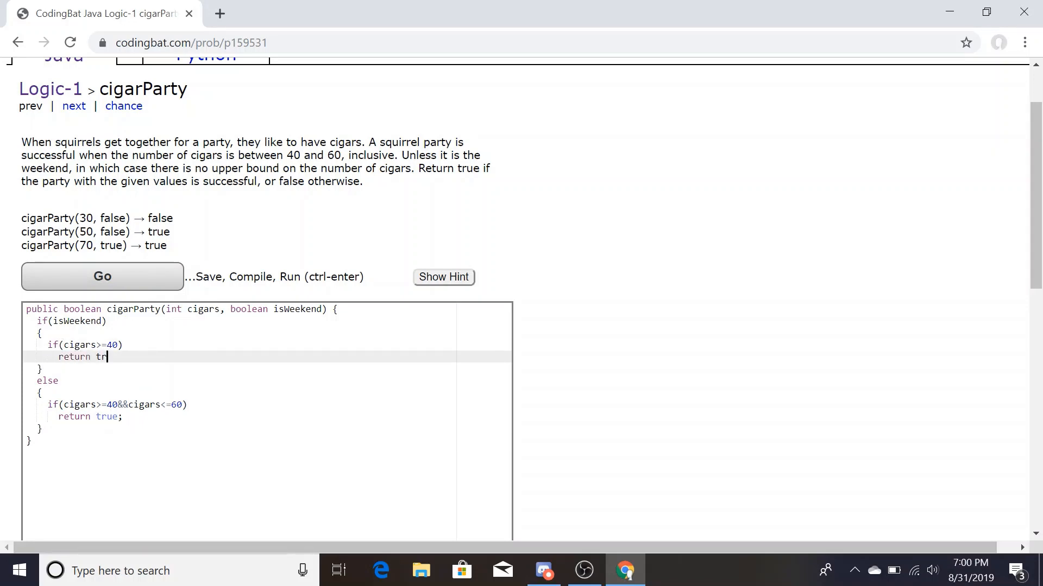
{"action": "type", "text": "ue;"}
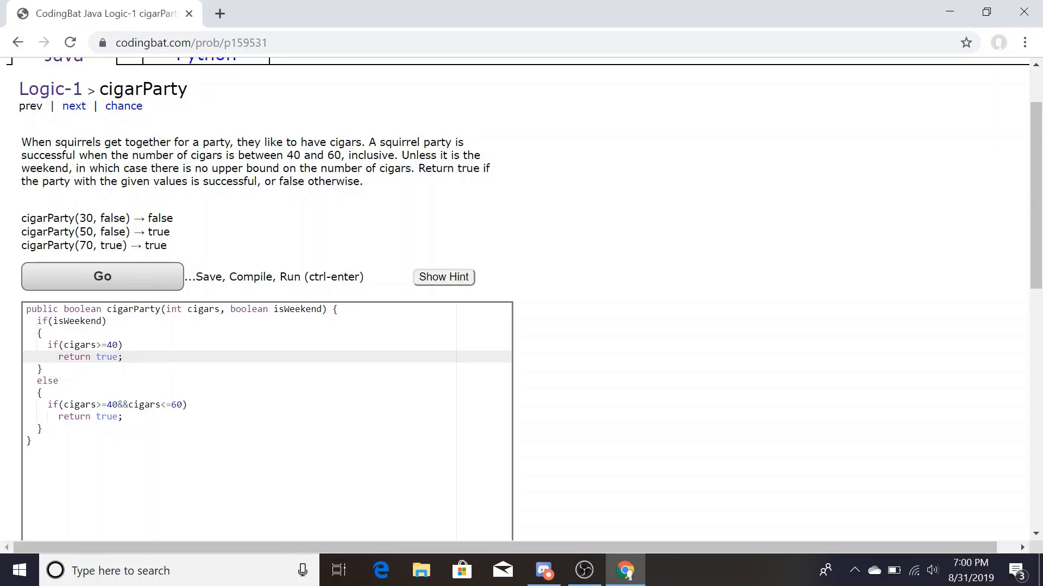
{"action": "left_click", "coordinate": [121, 417]}
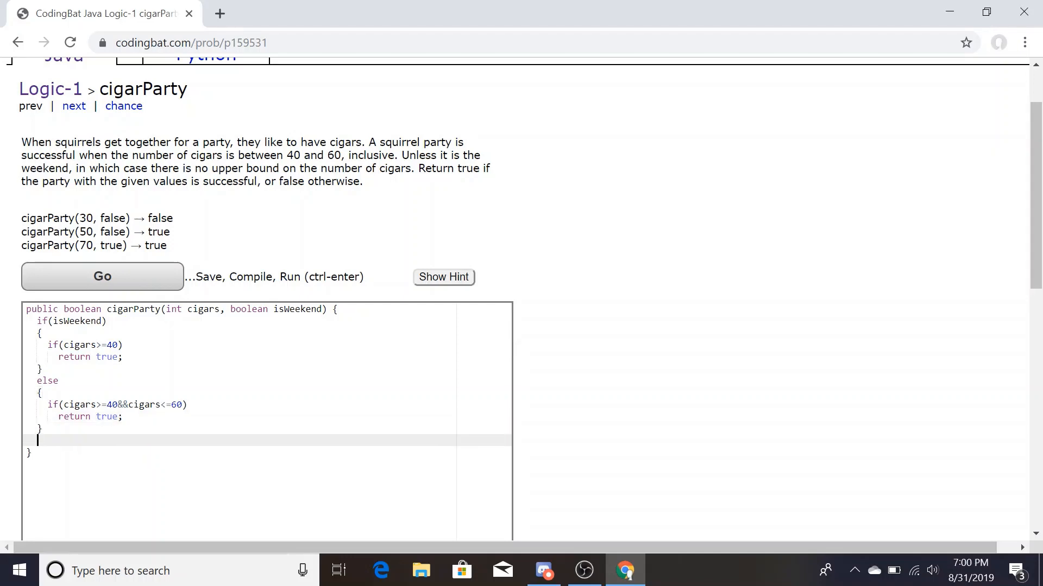
- Add a final return false; and run the tests until All Correct appears
{"action": "type", "text": "return"}
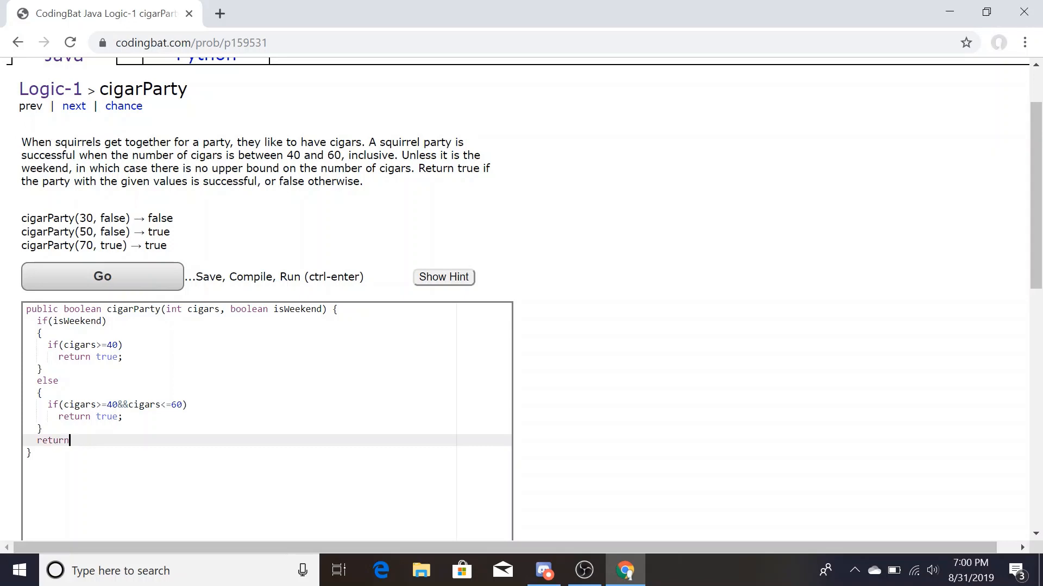
{"action": "type", "text": "fa"}
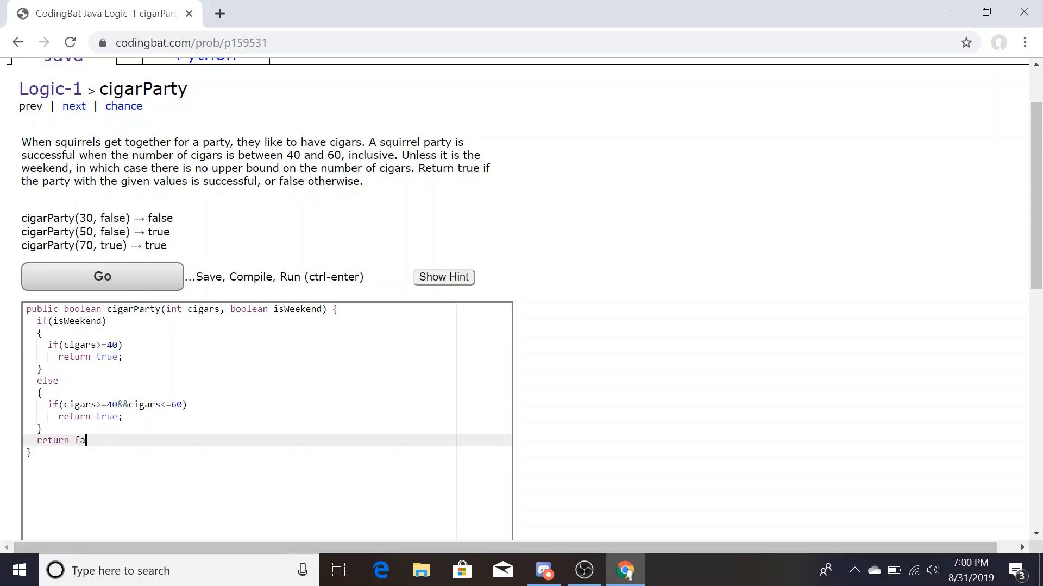
{"action": "left_click", "coordinate": [101, 276]}
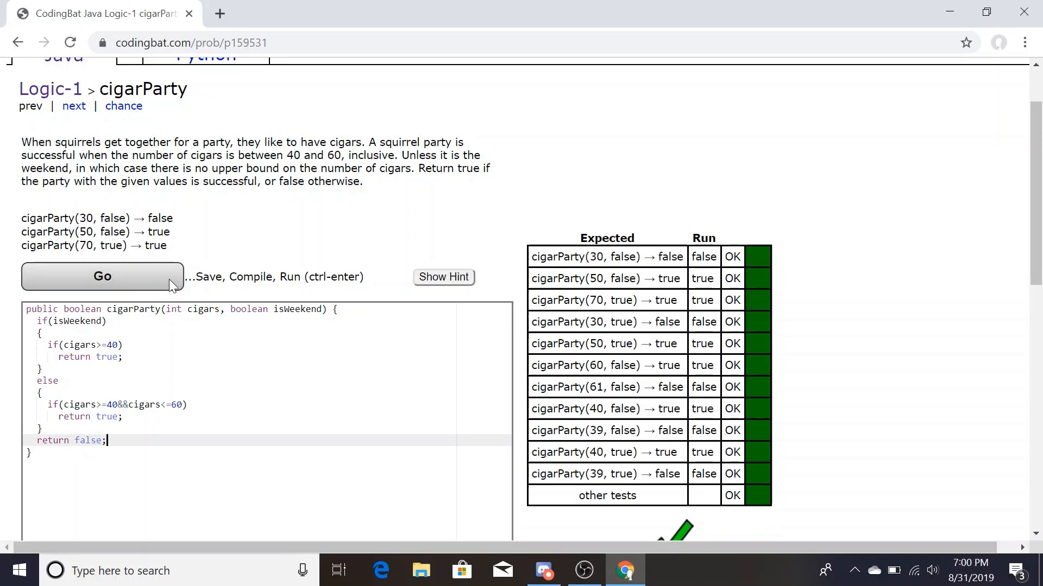
{"action": "left_click", "coordinate": [102, 276]}
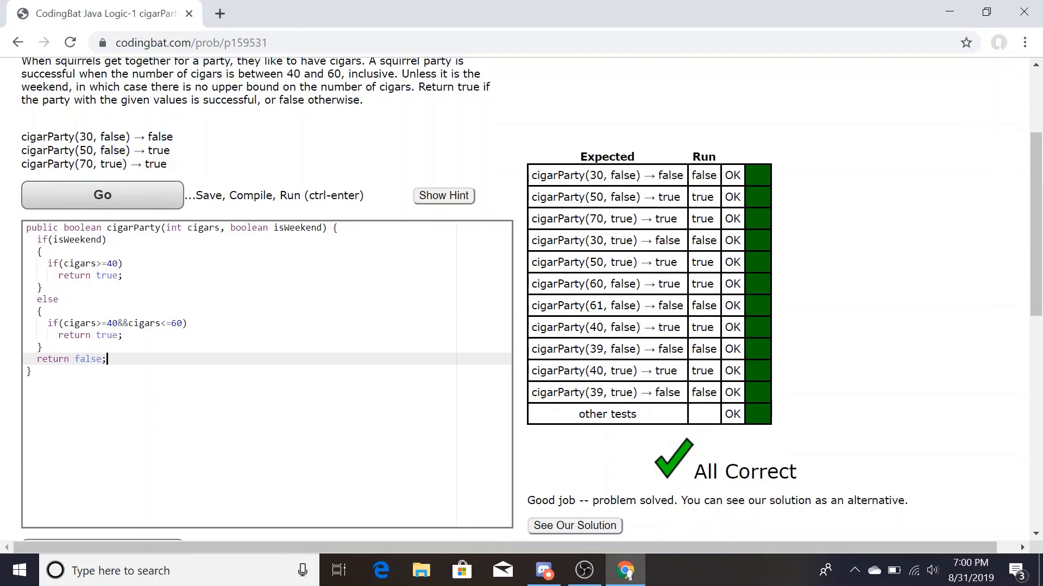